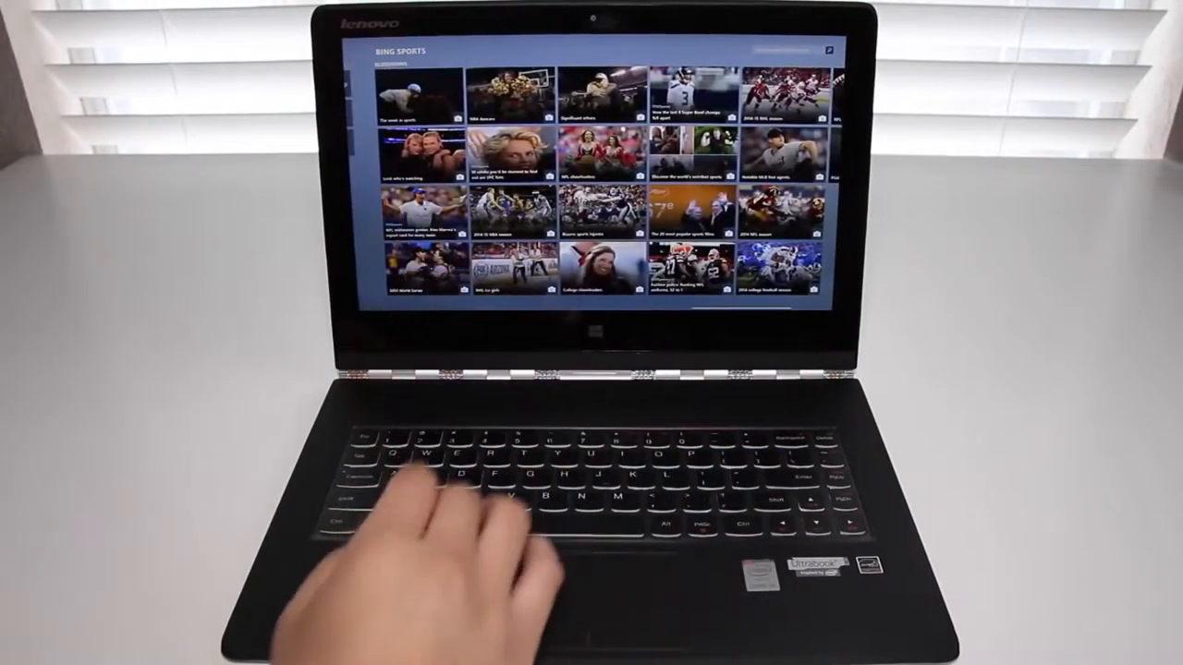
Step: Browse the Bing Sports, News and Food & Drink apps by swiping through their content pages
{"action": "key", "text": "Win"}
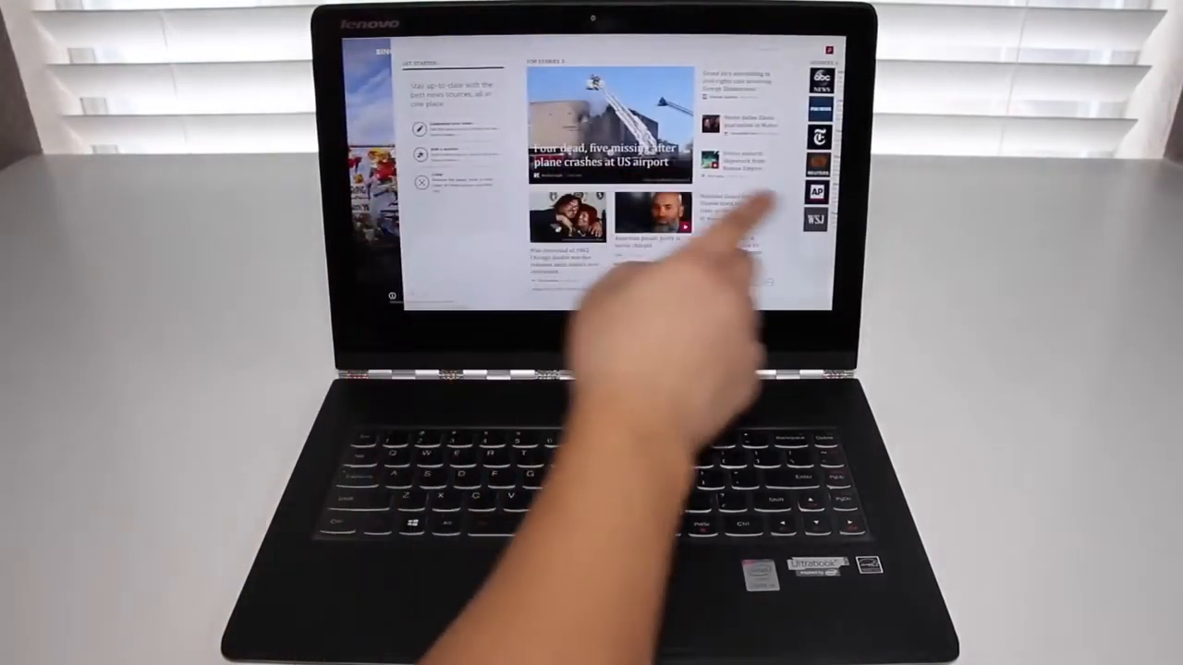
{"action": "scroll", "scroll_direction": "left", "scroll_amount": 3}
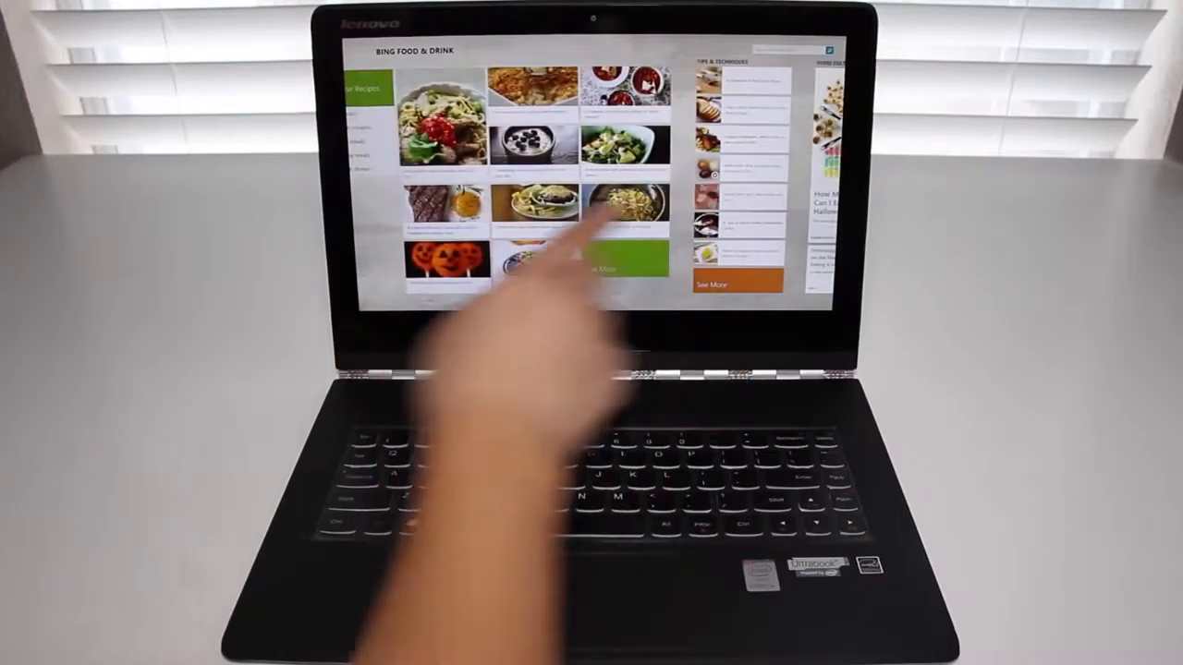
{"action": "left_click", "coordinate": [621, 204]}
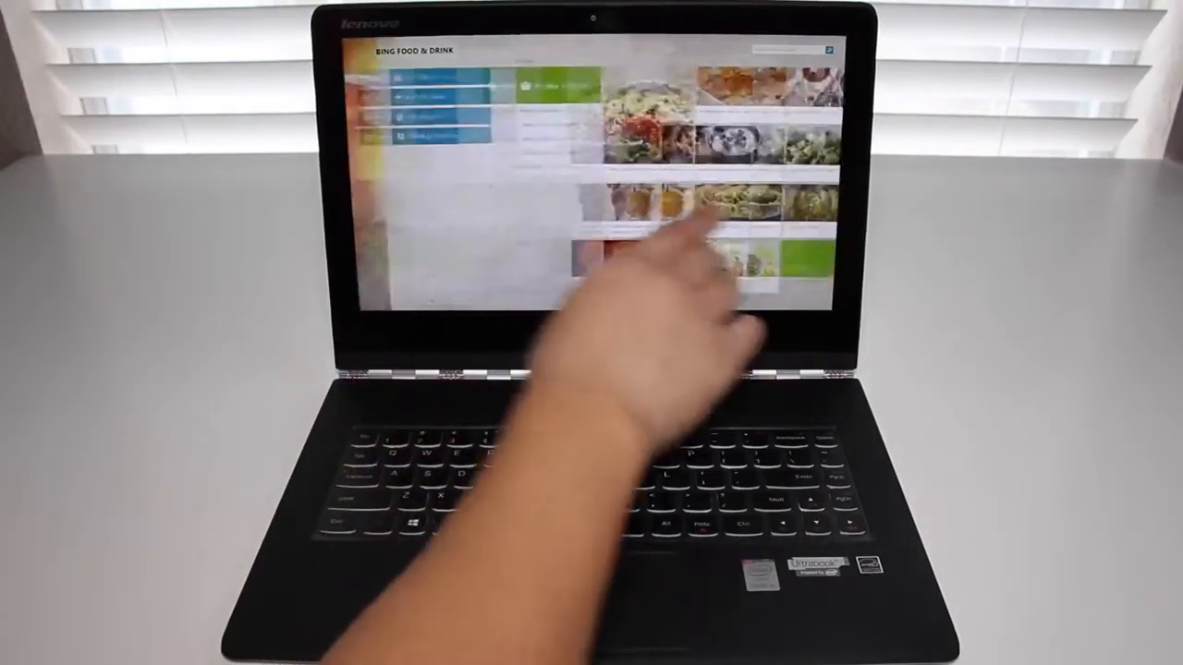
{"action": "key", "text": "Win"}
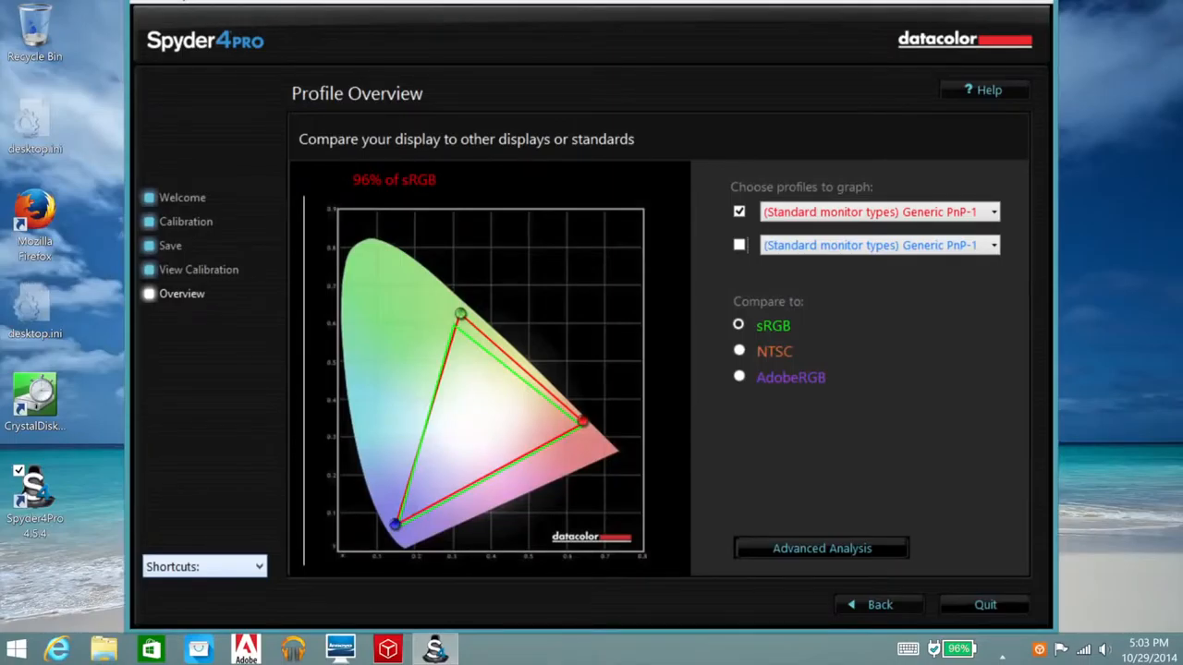
Step: Compare the calibrated display profile against sRGB in Spyder4Pro's Profile Overview
{"action": "left_click", "coordinate": [740, 377]}
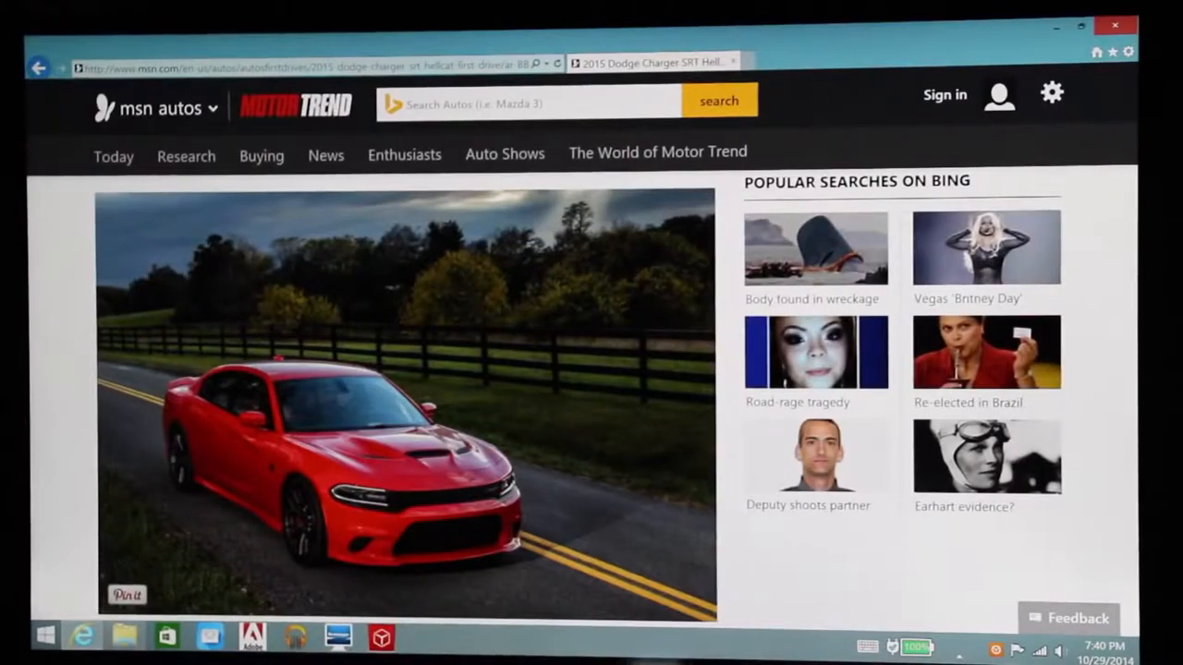
{"action": "scroll", "scroll_direction": "down", "scroll_amount": 3}
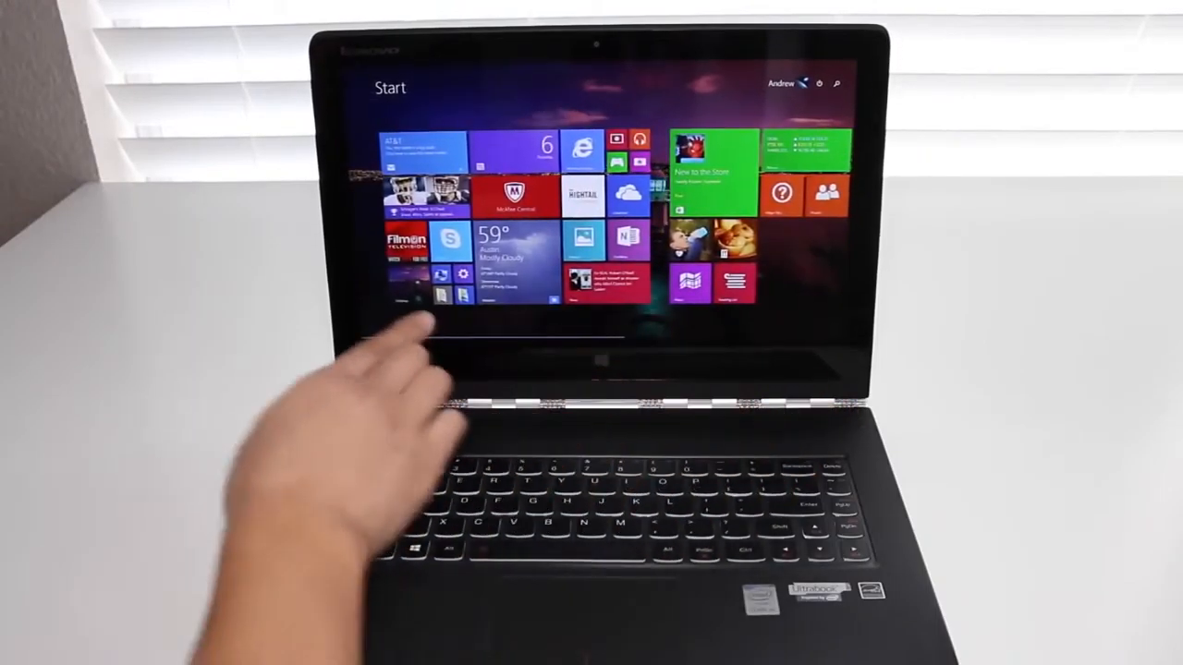
{"action": "left_click", "coordinate": [584, 147]}
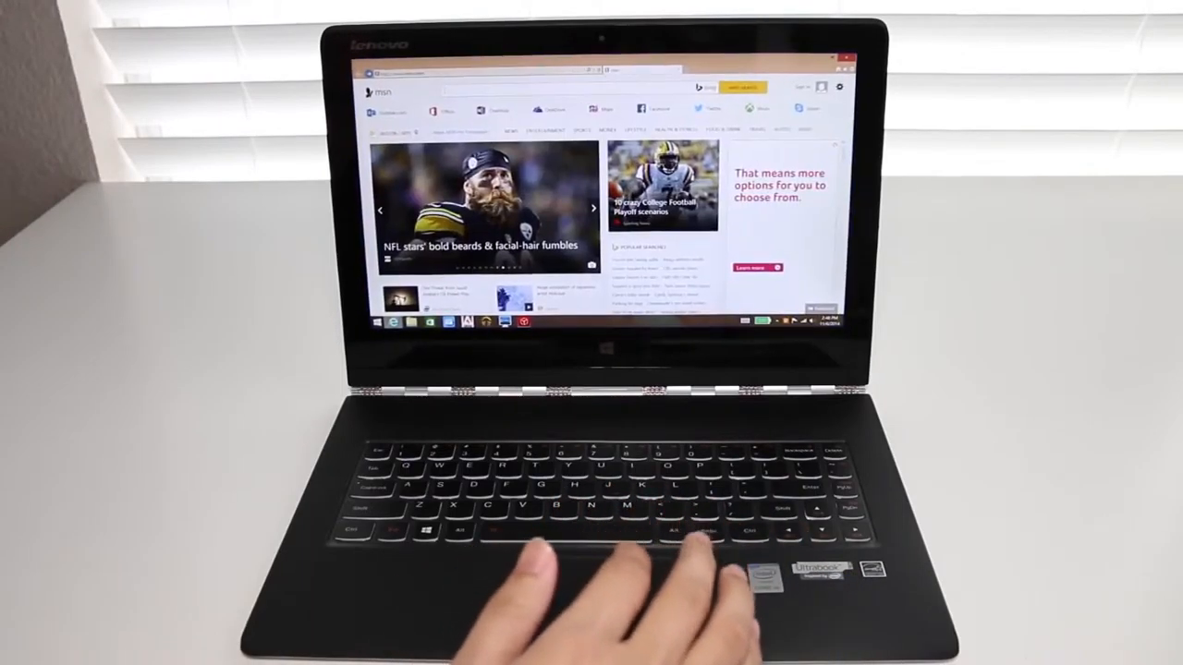
{"action": "scroll", "scroll_direction": "down", "scroll_amount": 3}
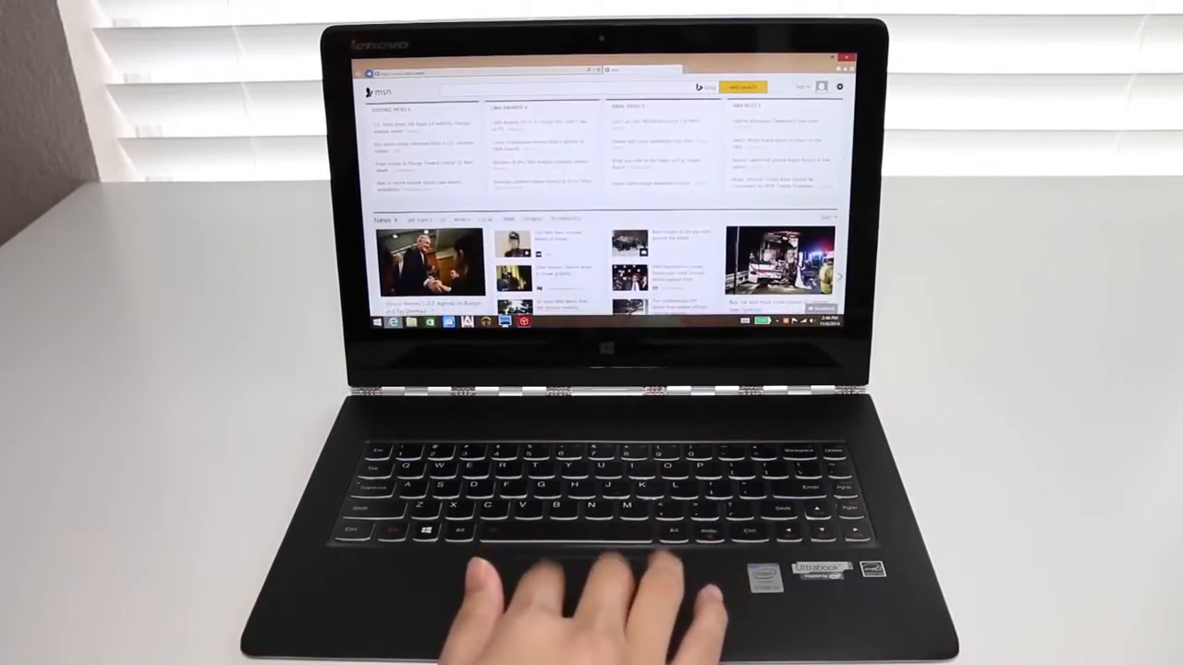